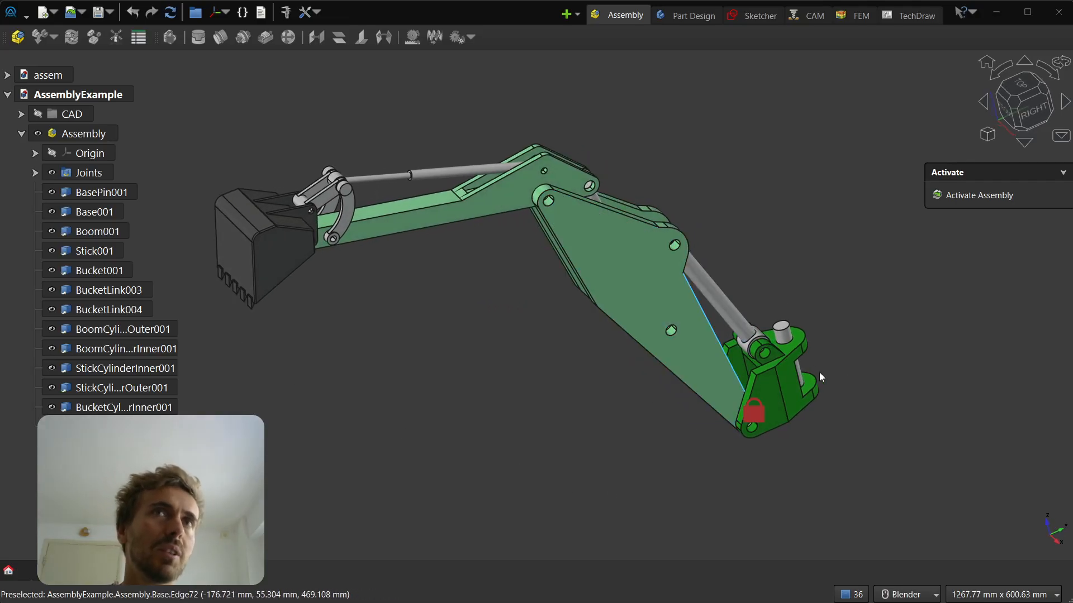
- Activate the excavator assembly for editing
click(90, 152)
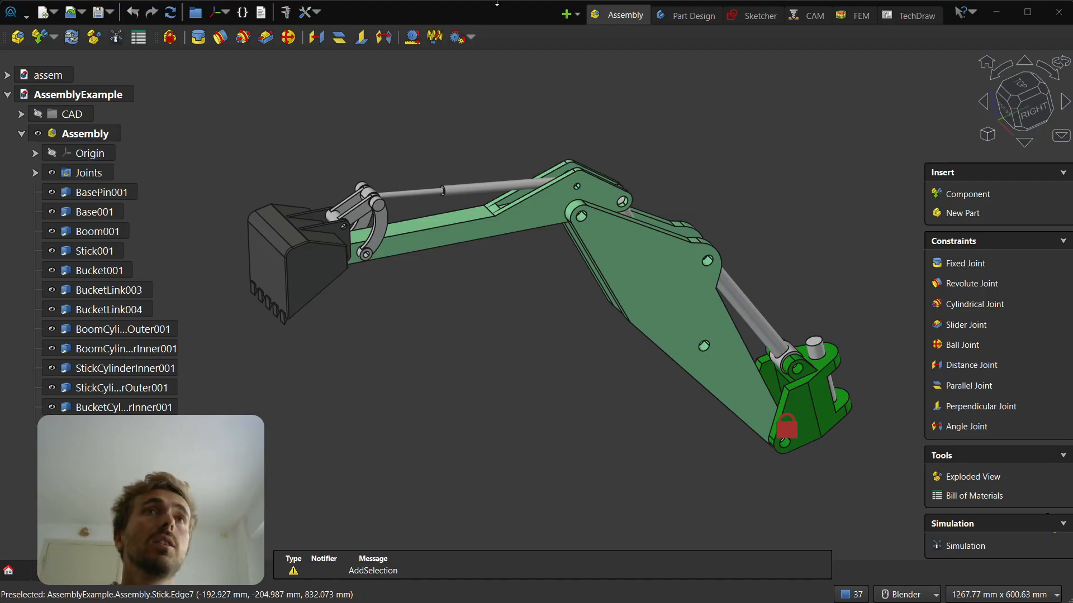
mouse_move(457, 256)
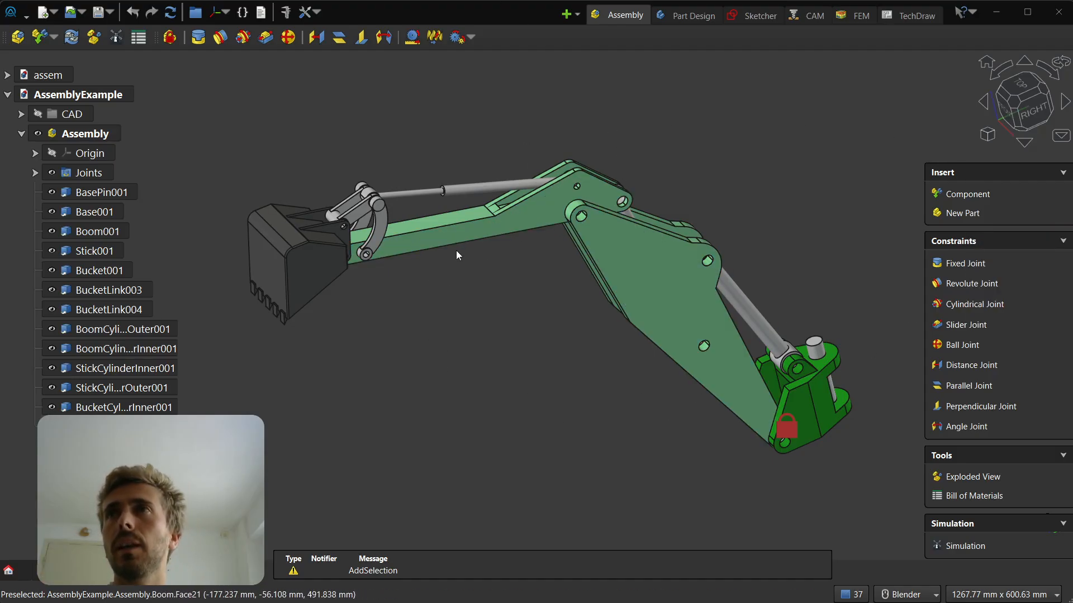
mouse_move(521, 333)
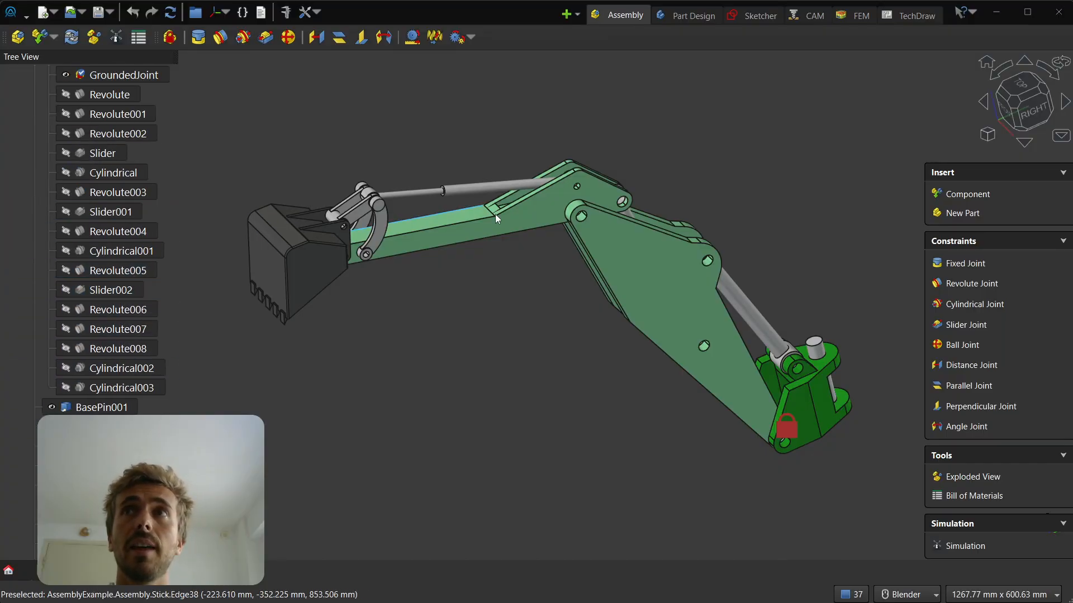
- Preview the Slider002, Cylindrical002/003 and Slider001 joints, zooming in on the bucket linkage
click(118, 348)
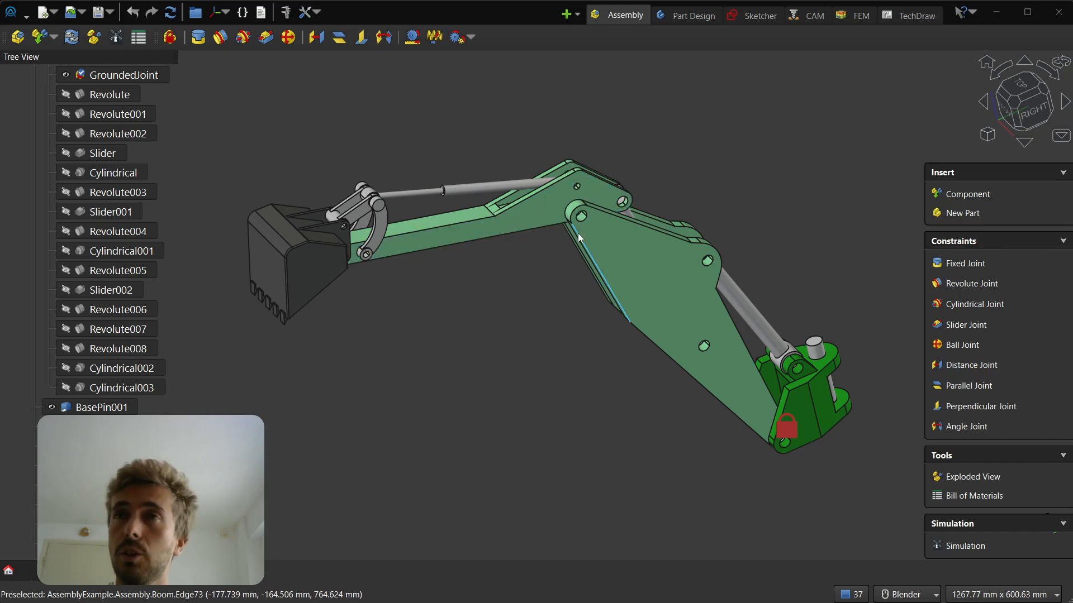
click(124, 387)
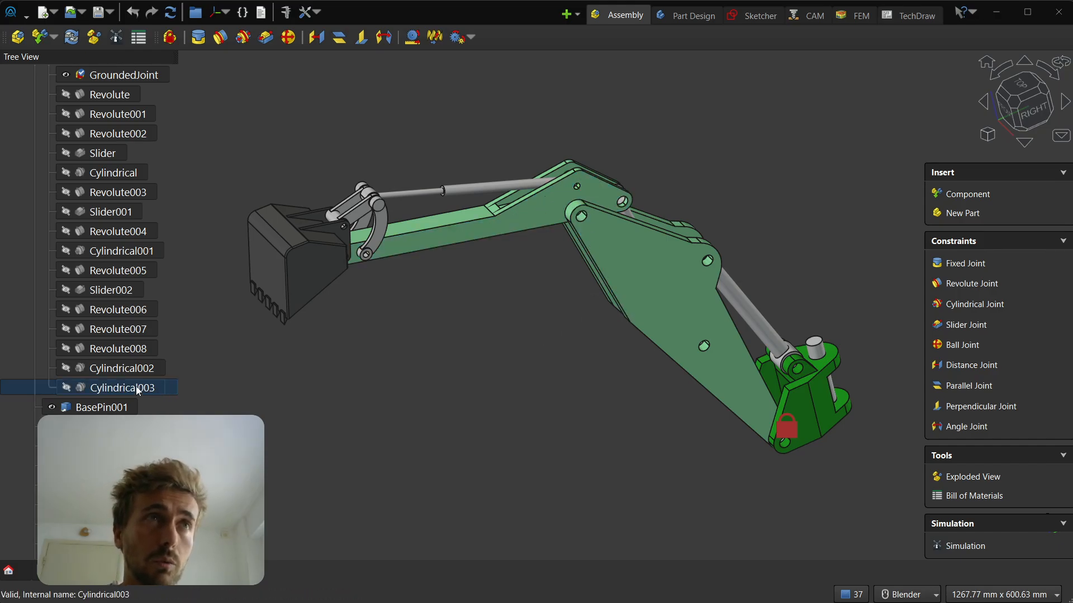
click(111, 290)
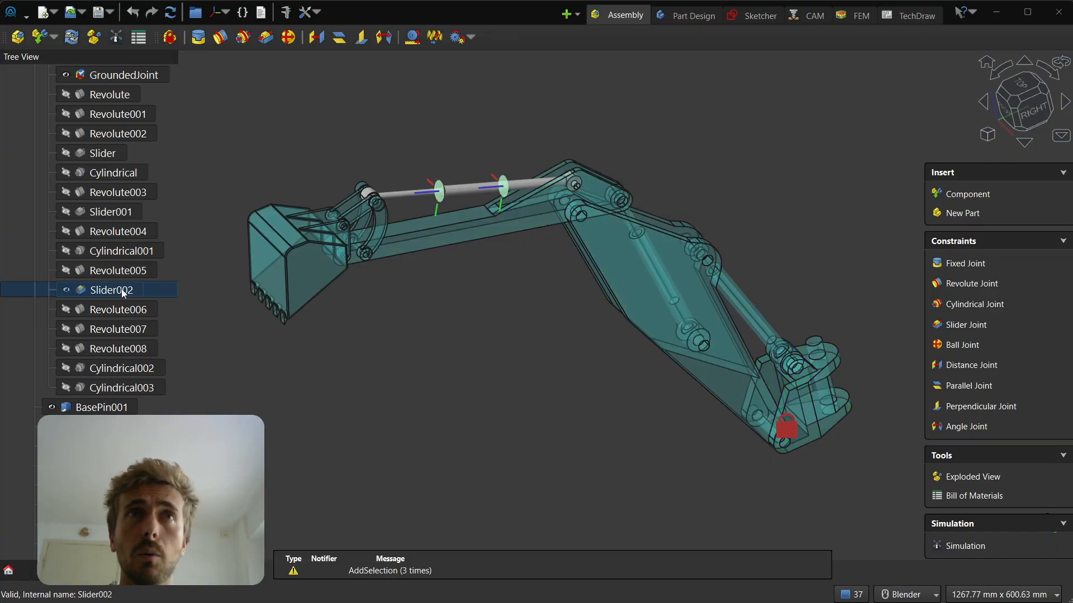
mouse_move(131, 295)
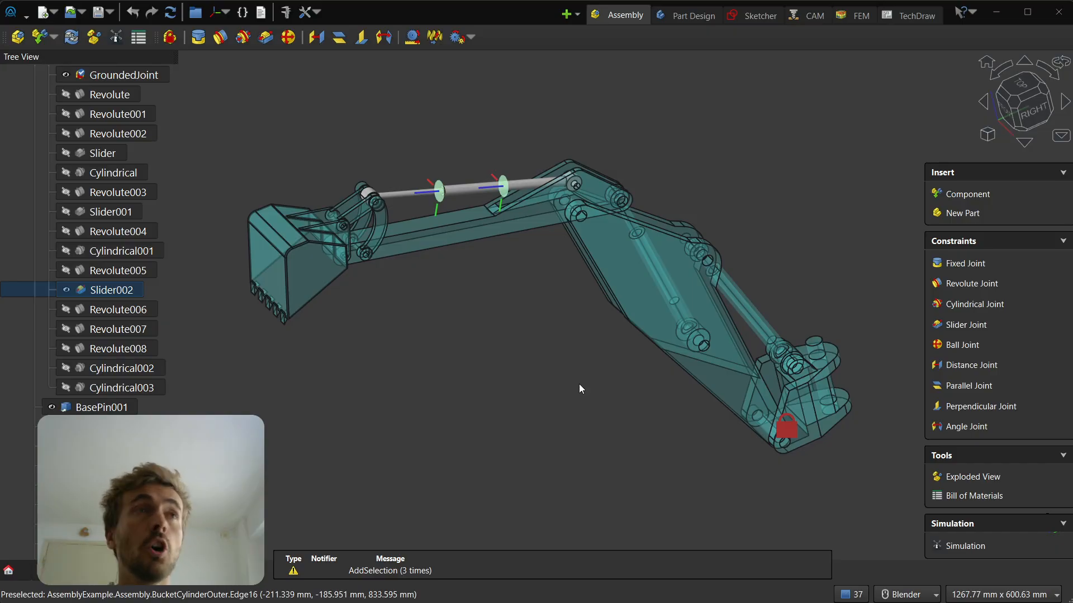
click(117, 269)
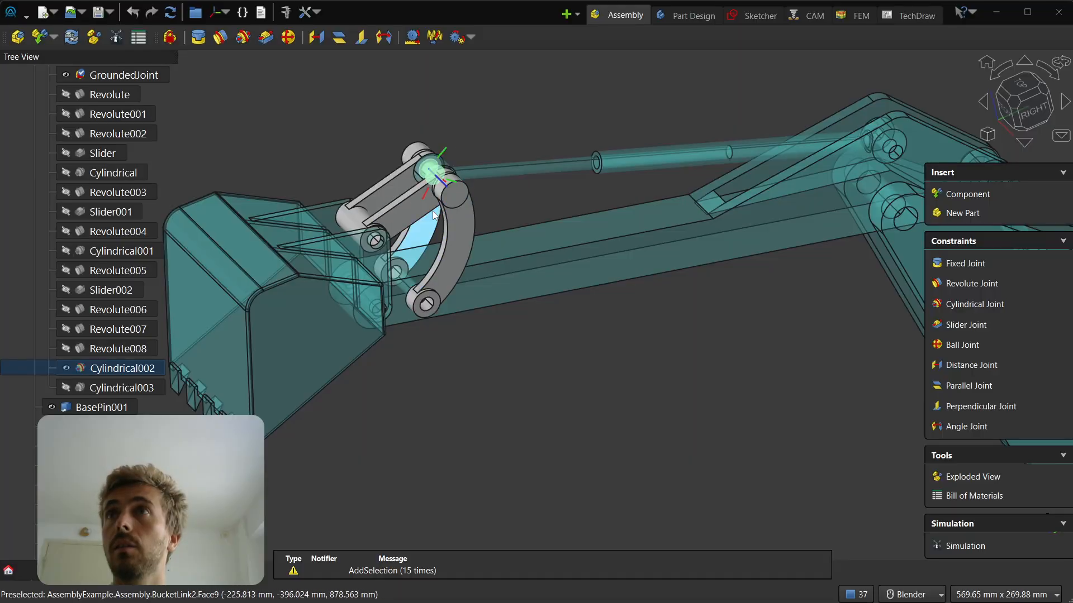
scroll(down, 3)
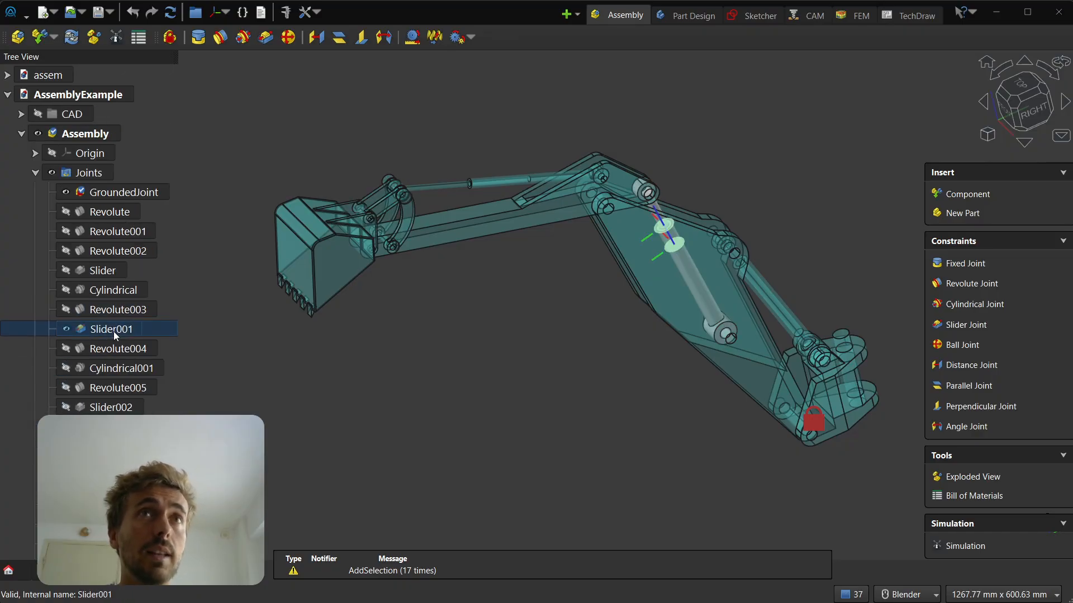
- Edit the Slider001 joint and show the other parts as wireframe
double_click(110, 329)
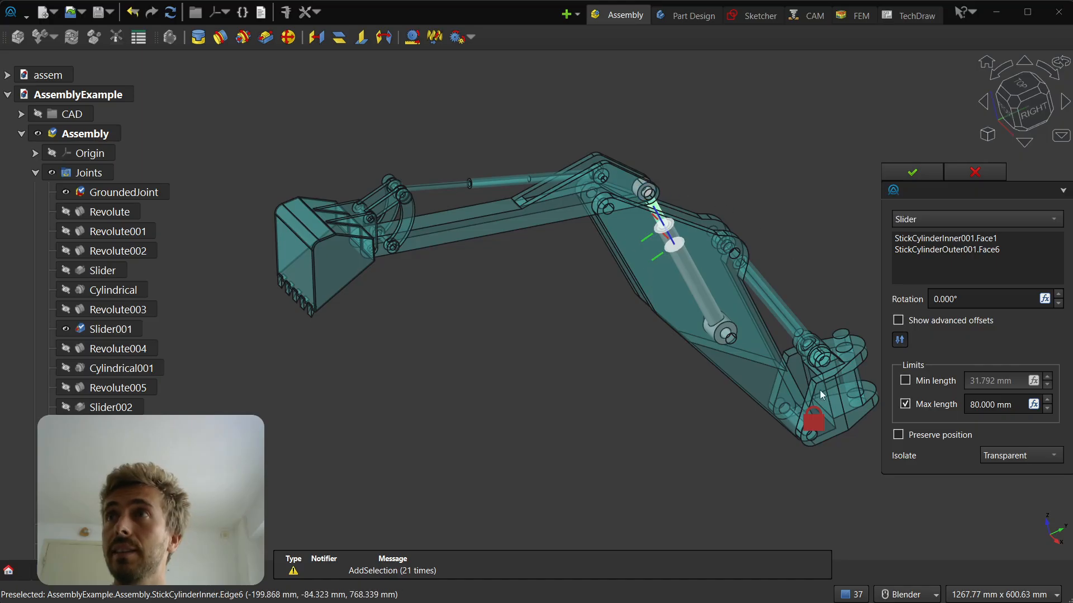
mouse_move(909, 469)
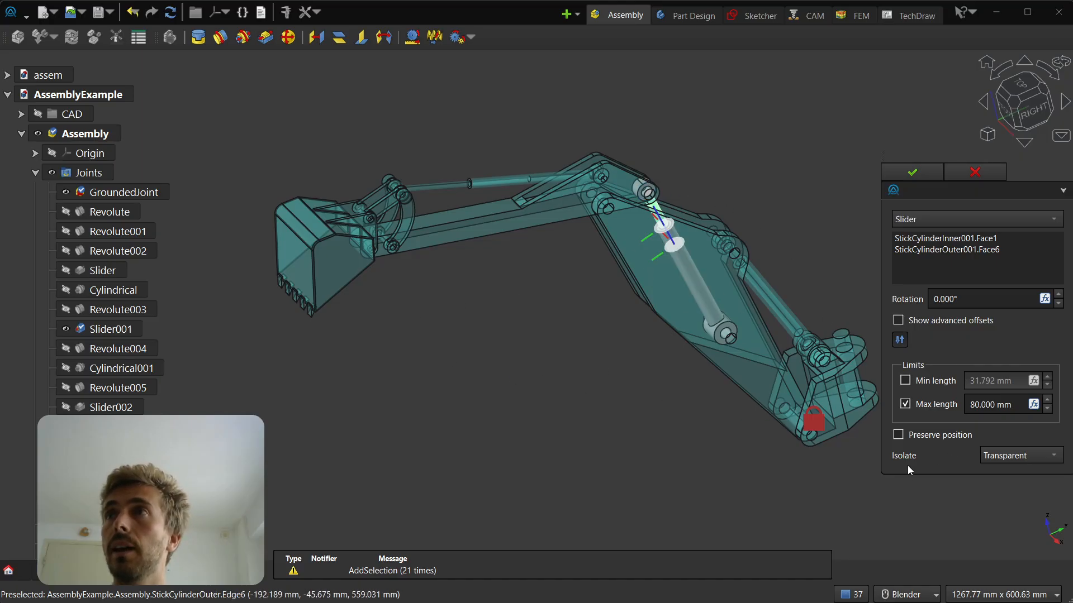
mouse_move(939, 462)
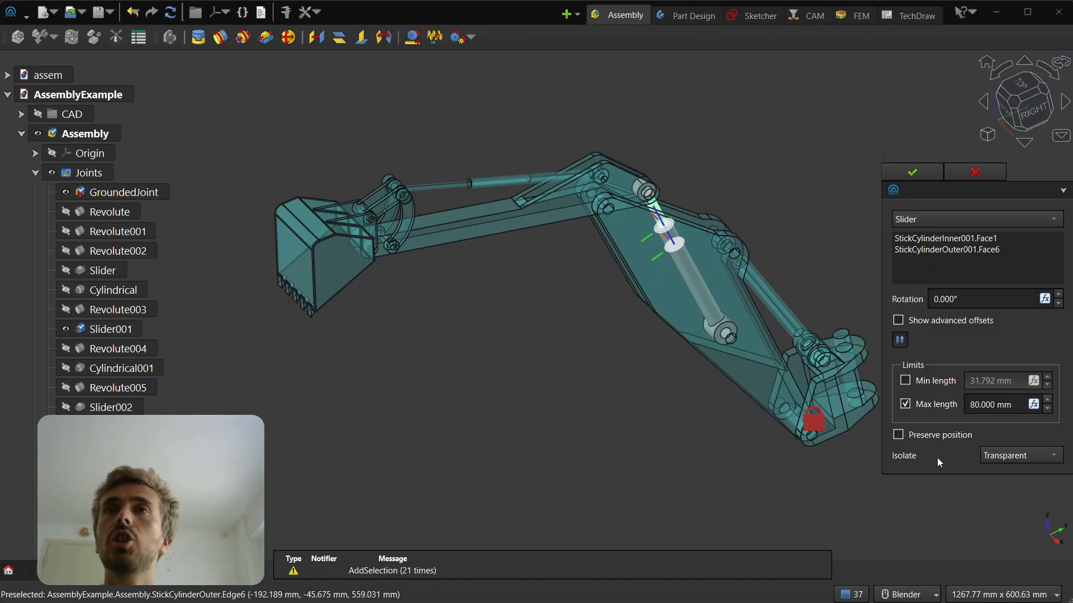
click(1020, 455)
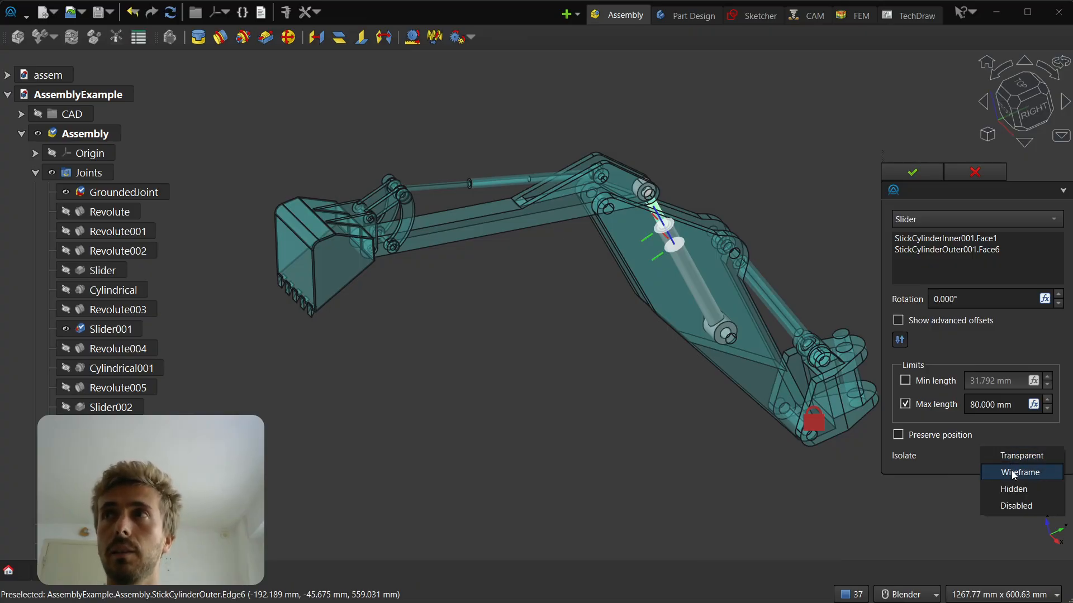
click(1020, 472)
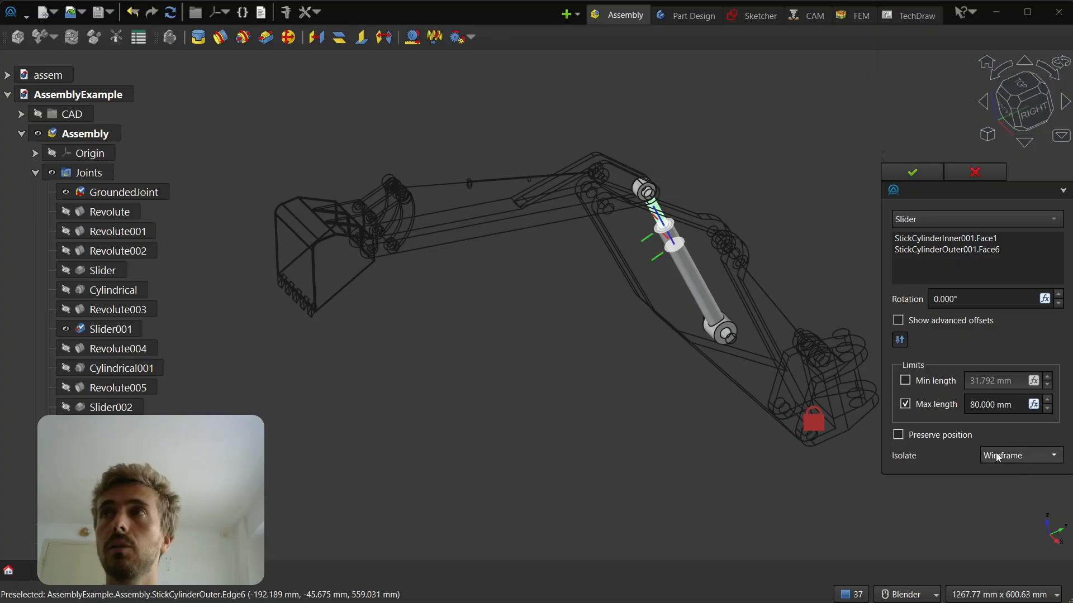
- Switch isolation to Hidden, then Disabled, then back to Transparent
click(1018, 456)
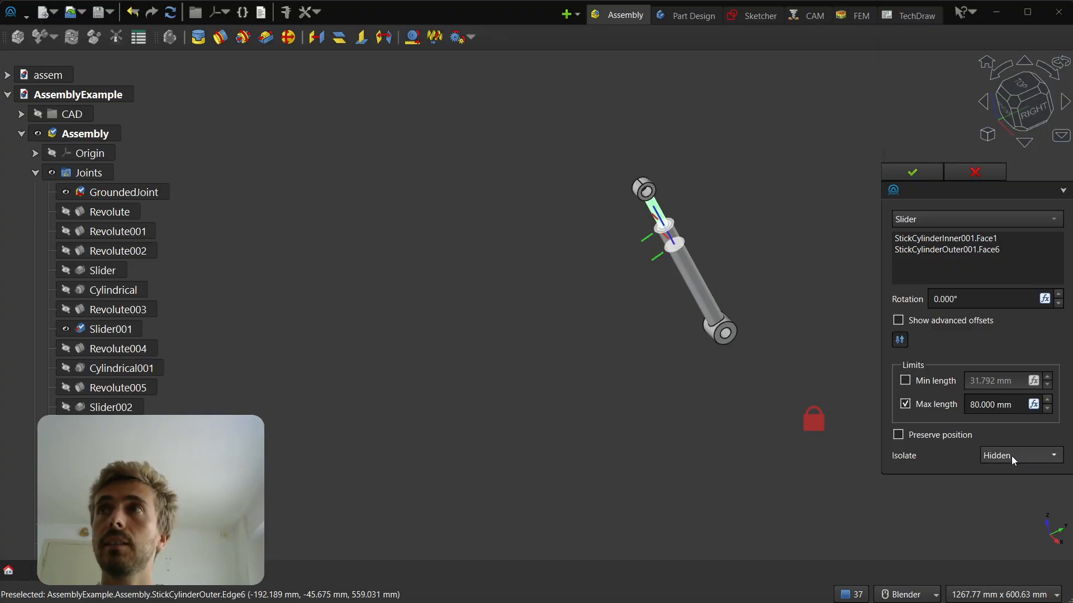
click(1019, 454)
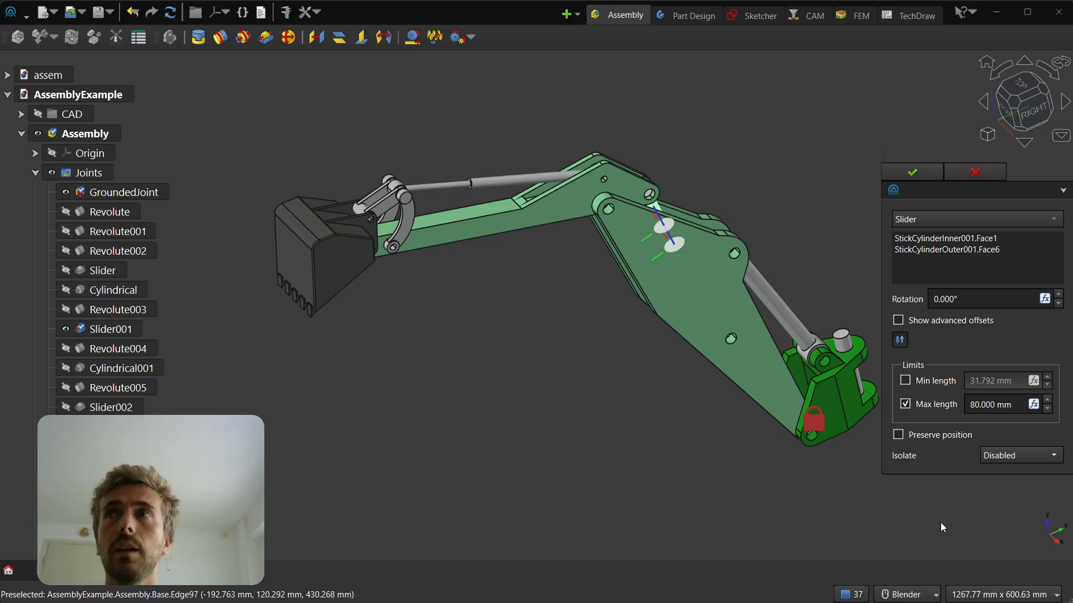
click(1019, 455)
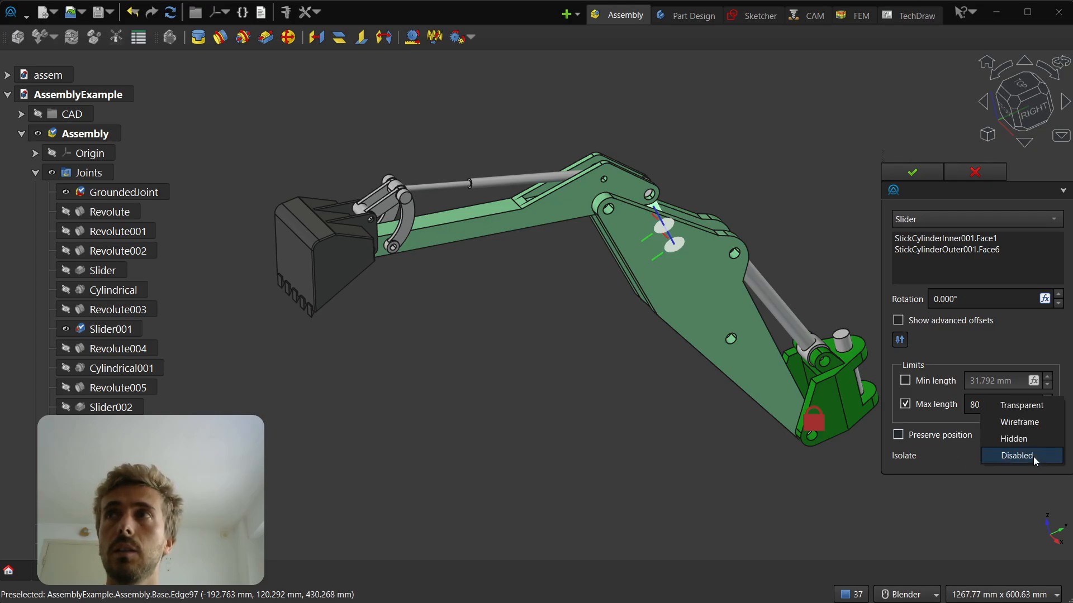
mouse_move(1019, 422)
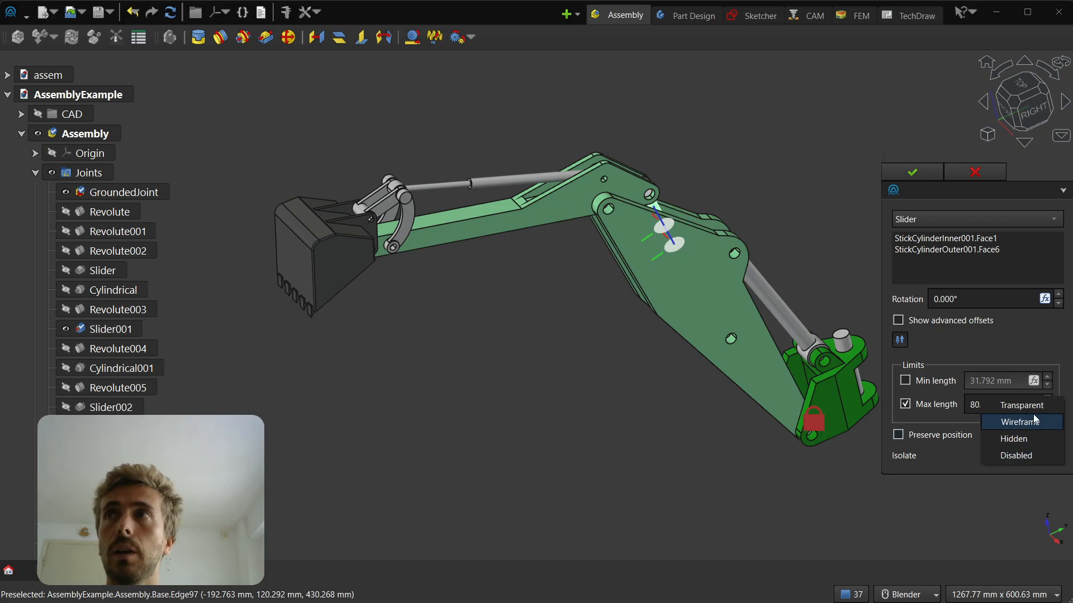
click(1022, 405)
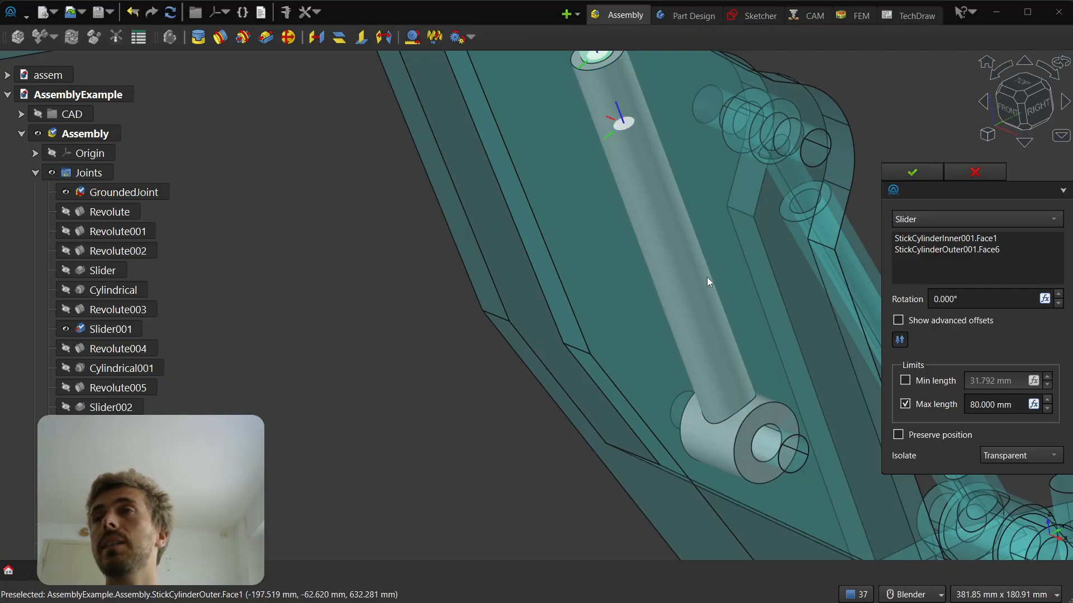
mouse_move(682, 293)
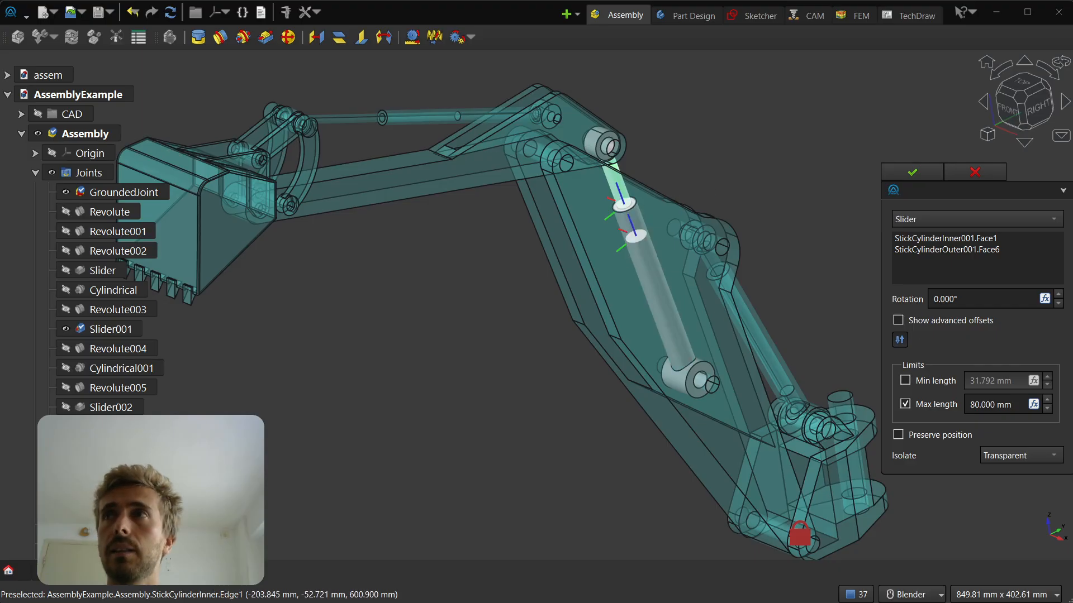
- Turn Slider001 isolation to Disabled, then restore Transparent isolation
click(1018, 455)
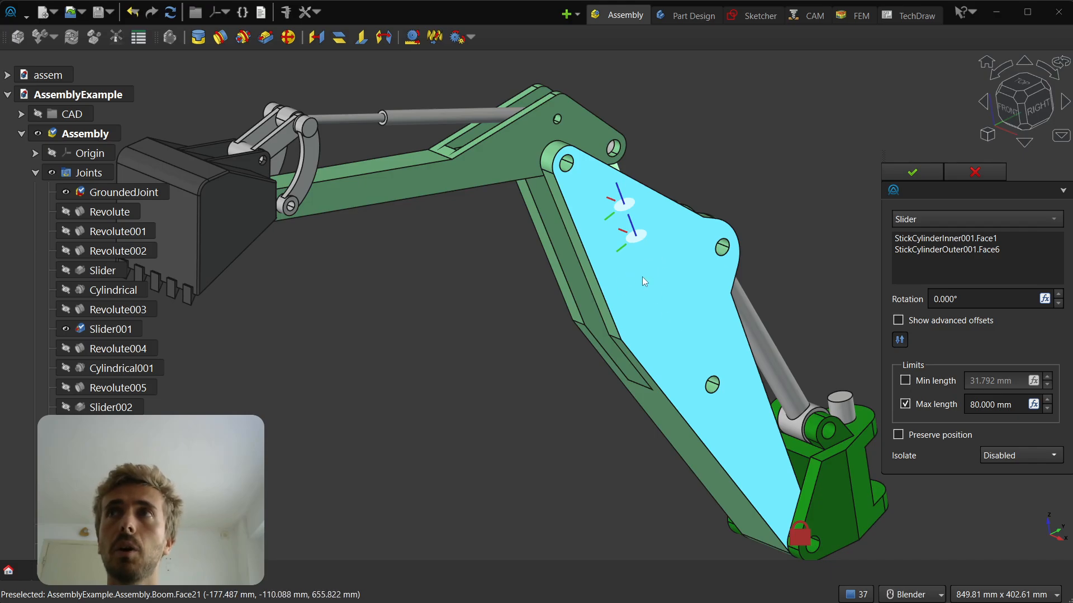
mouse_move(653, 314)
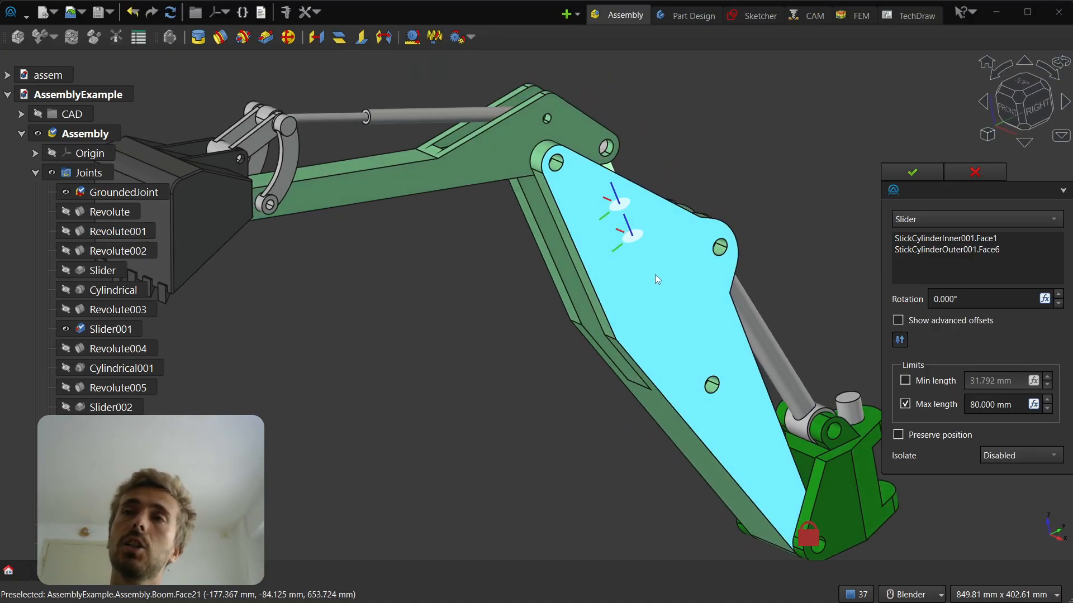
click(1018, 455)
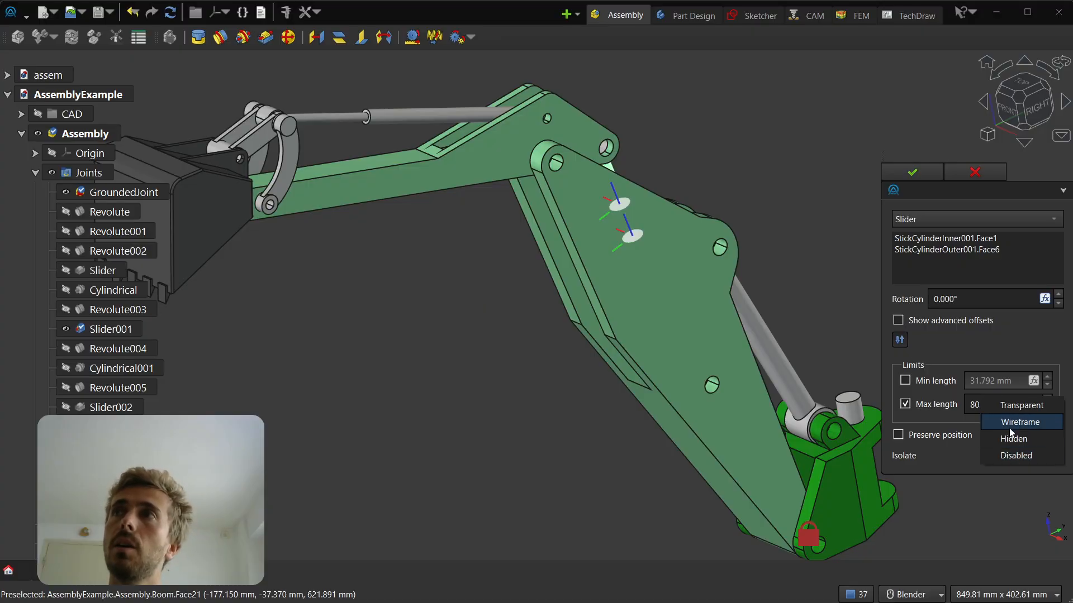
click(1023, 405)
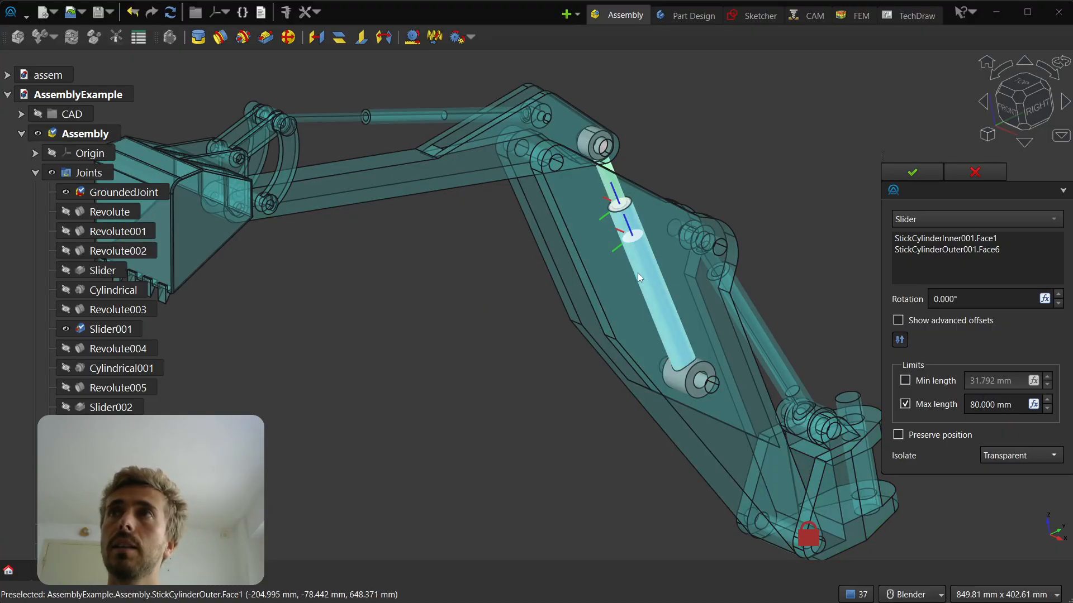